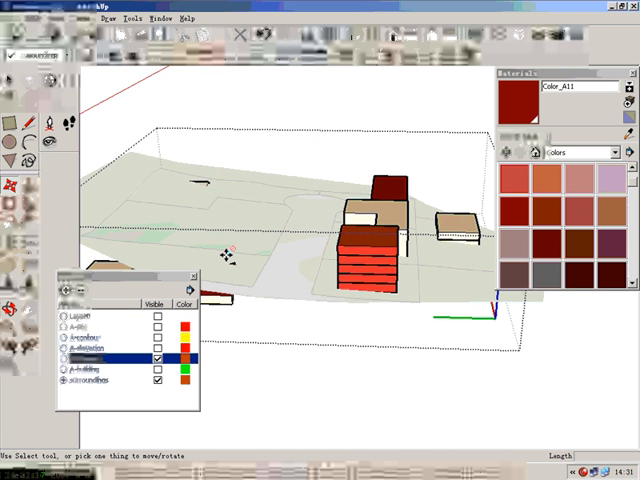
# - Raise a ridge line on the block's top face to form a pitched gable roof
pyautogui.moveTo(320, 250); pyautogui.dragTo(320, 230)
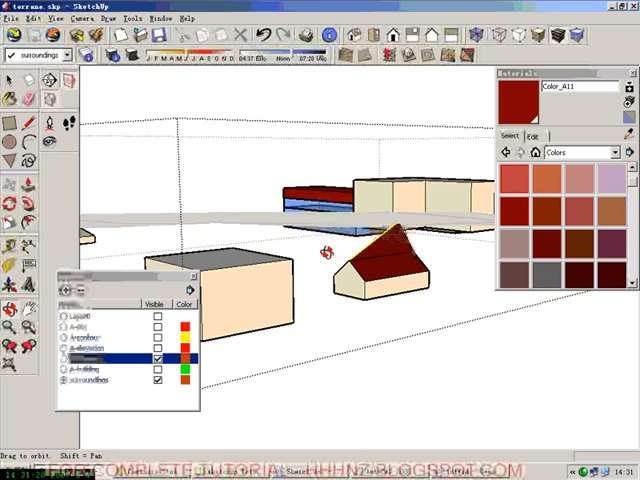
pyautogui.moveTo(322, 252); pyautogui.dragTo(418, 278)
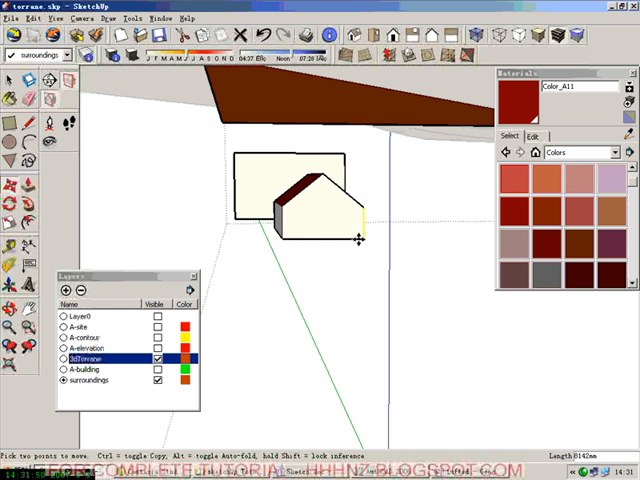
pyautogui.moveTo(350, 240); pyautogui.dragTo(196, 196)
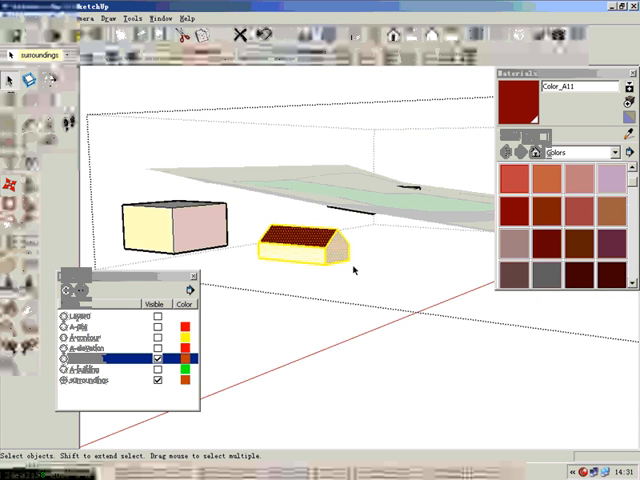
# - Make the plain surrounding block into a group via its context menu
pyautogui.rightClick(300, 236)
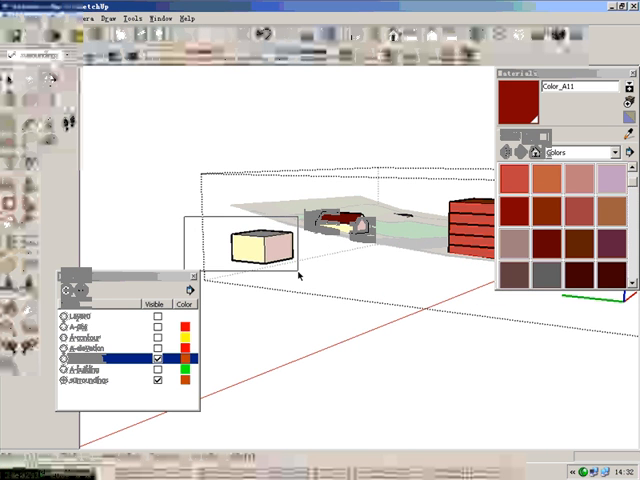
pyautogui.rightClick(256, 244)
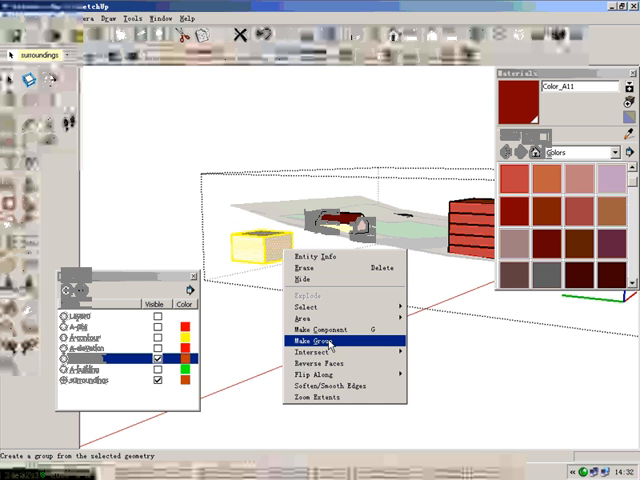
pyautogui.click(308, 344)
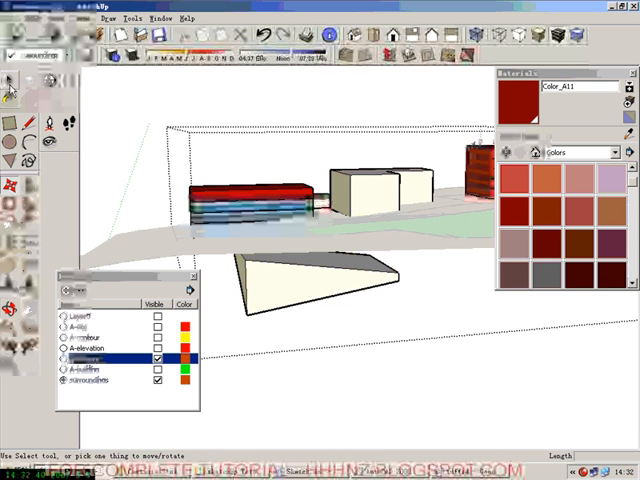
# - Leave the edit and make b-building the current layer for the full model
pyautogui.click(300, 290)
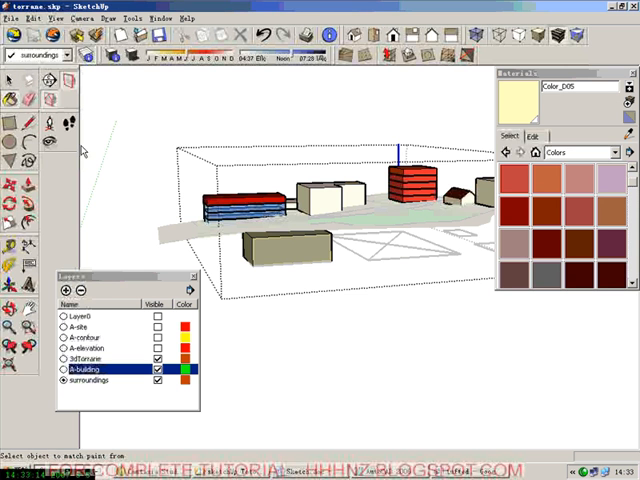
pyautogui.click(284, 240)
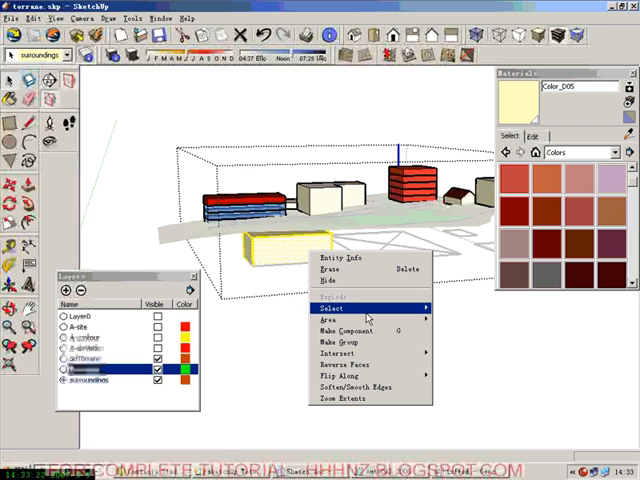
# - Select the surroundings terrain component and bring up its Save As option
pyautogui.click(330, 316)
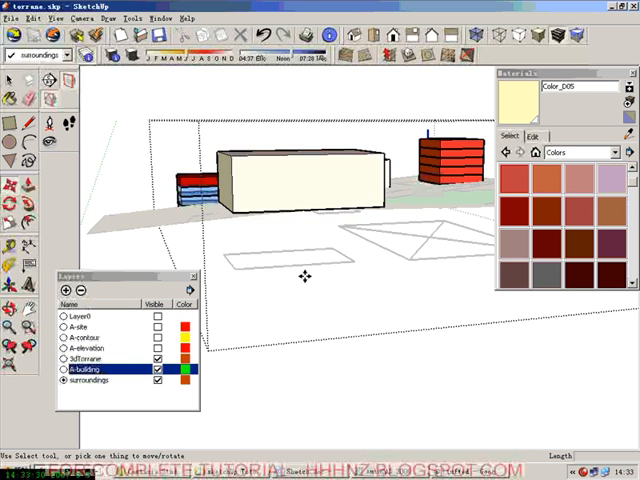
pyautogui.moveTo(304, 200); pyautogui.dragTo(384, 304)
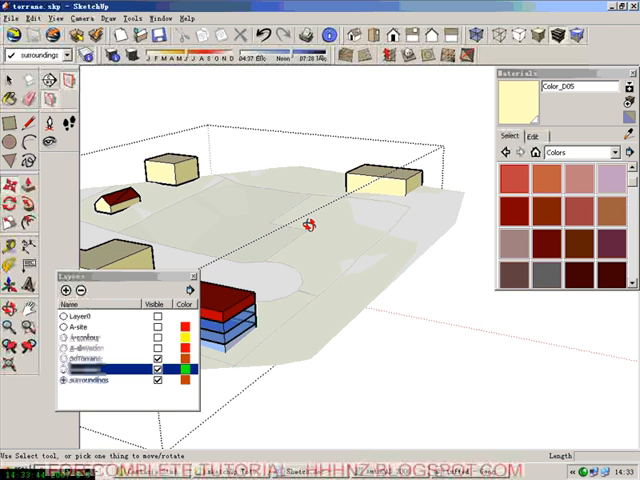
pyautogui.moveTo(310, 228); pyautogui.dragTo(224, 96)
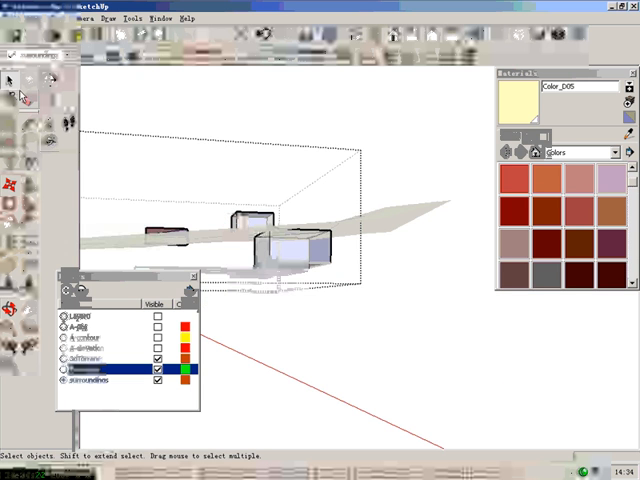
pyautogui.click(284, 244)
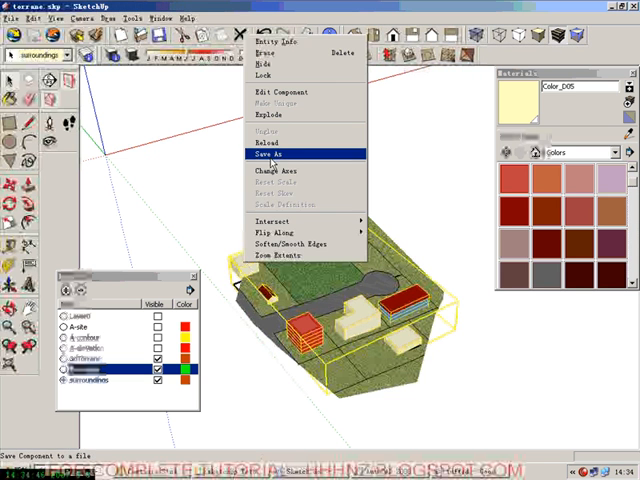
# - Save the component as surroundings.skp, overwriting the existing file
pyautogui.click(272, 156)
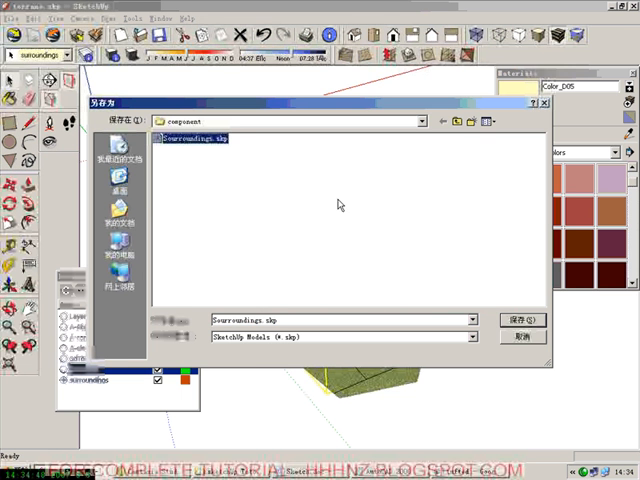
pyautogui.click(520, 320)
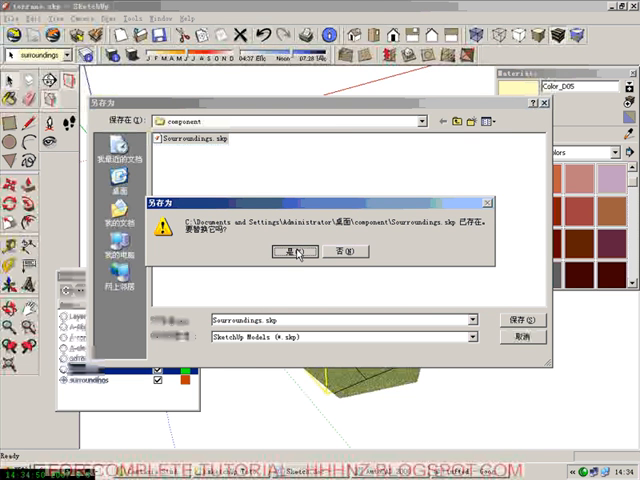
pyautogui.click(294, 252)
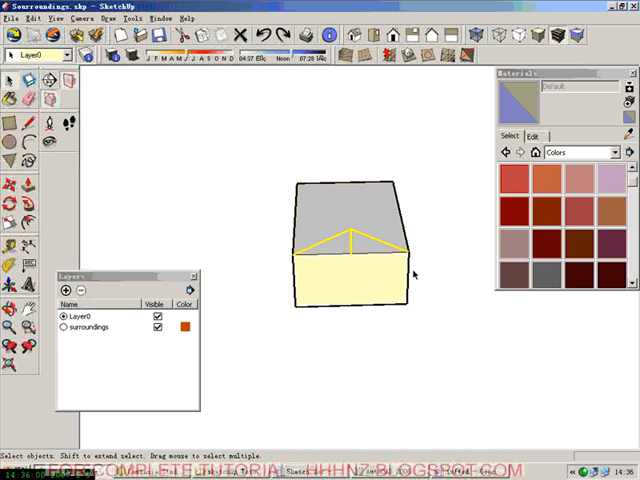
pyautogui.moveTo(228, 132)
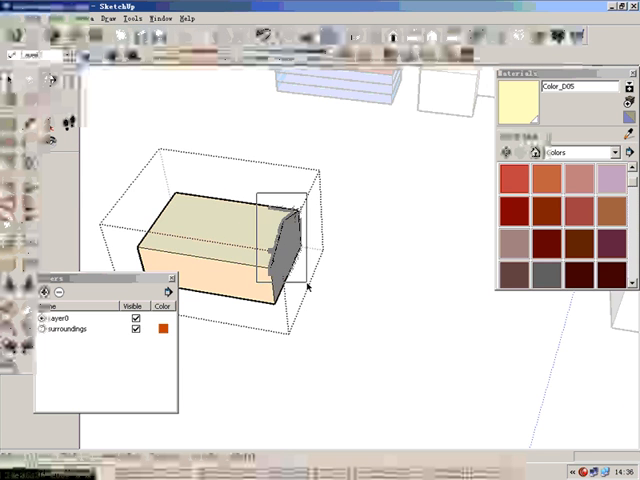
# - Paint the block's new pitched roof red from the Materials panel
pyautogui.click(282, 230)
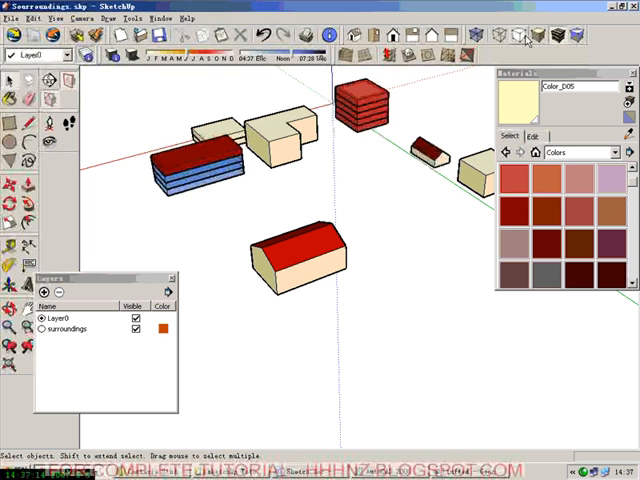
# - Save the edited surroundings file
pyautogui.click(10, 18)
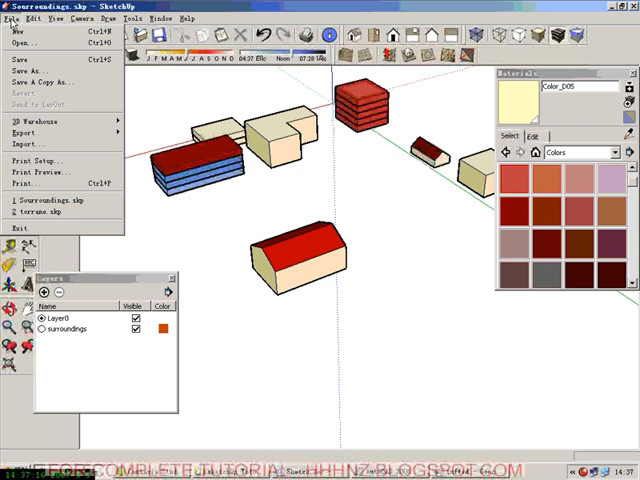
pyautogui.click(48, 212)
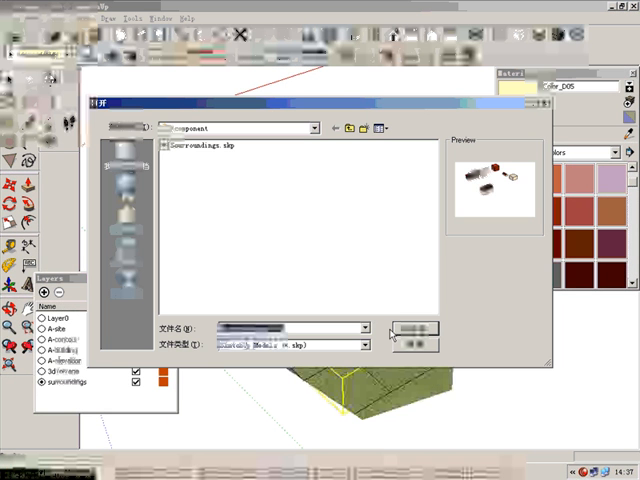
# - Reload surroundings.skp into the main site model's component
pyautogui.click(196, 144)
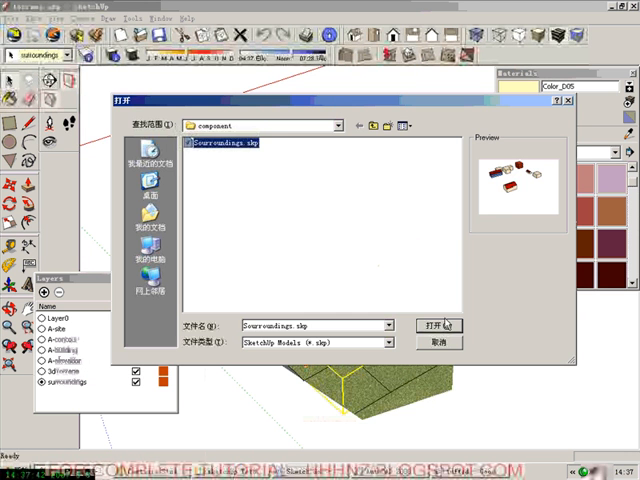
pyautogui.click(432, 324)
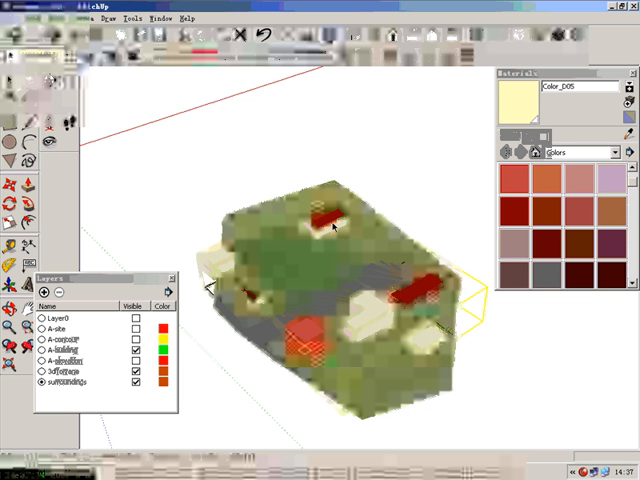